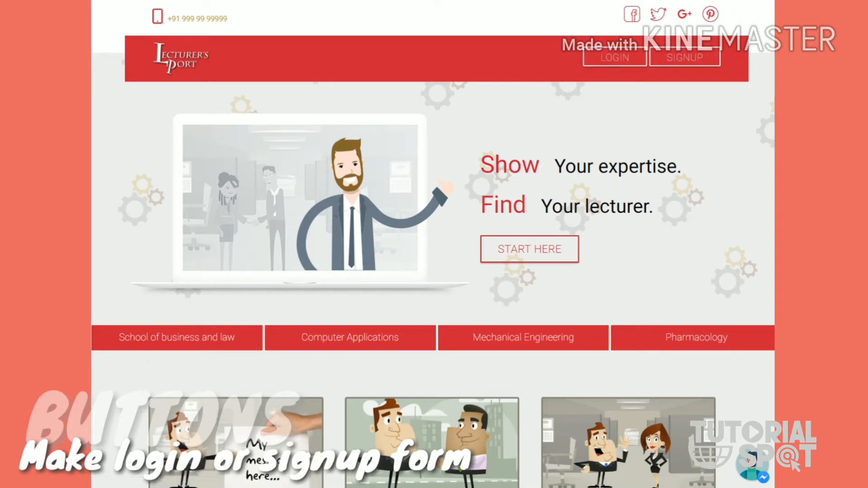
- Preview the demo site's Signup and Login pop-up forms from the header buttons
{"action": "left_click", "coordinate": [613, 57]}
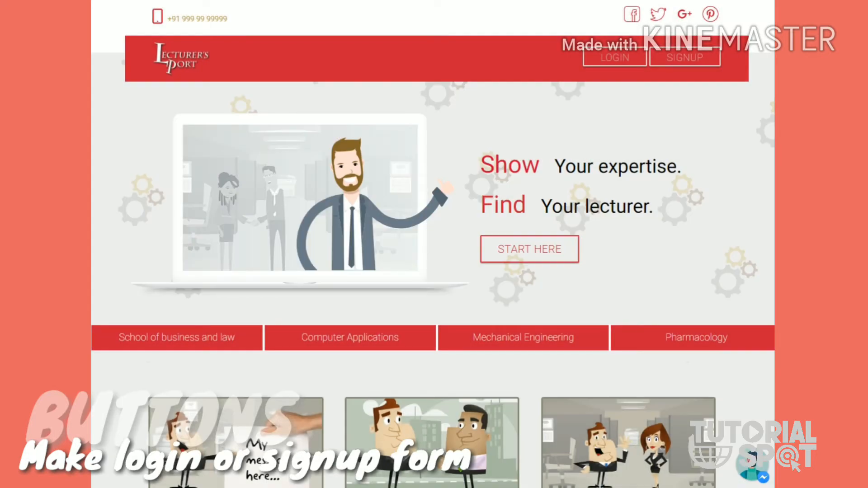
{"action": "left_click", "coordinate": [684, 56]}
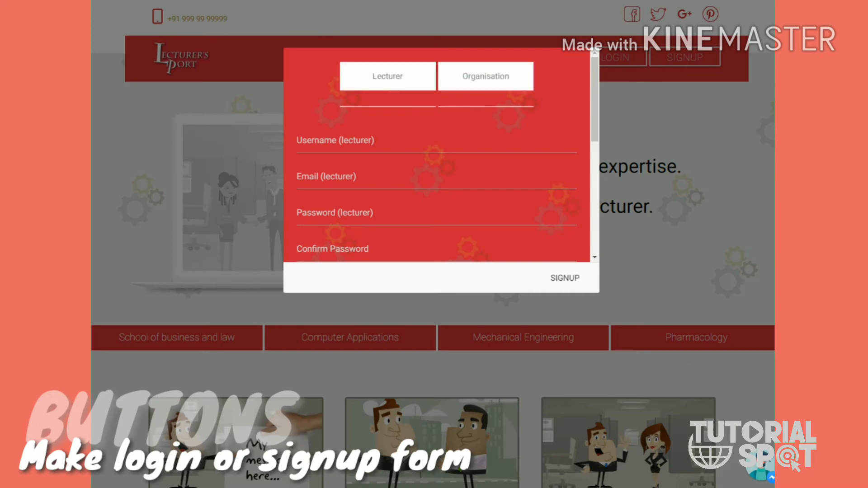
{"action": "left_click", "coordinate": [485, 76]}
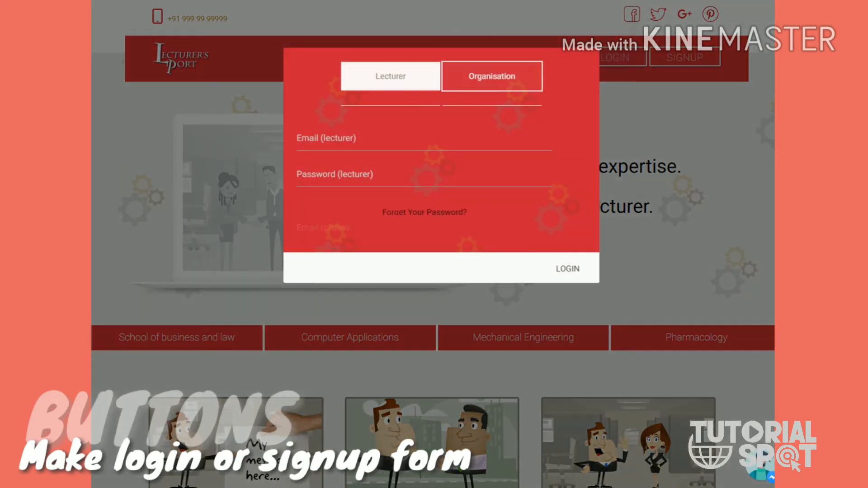
{"action": "left_click", "coordinate": [390, 76]}
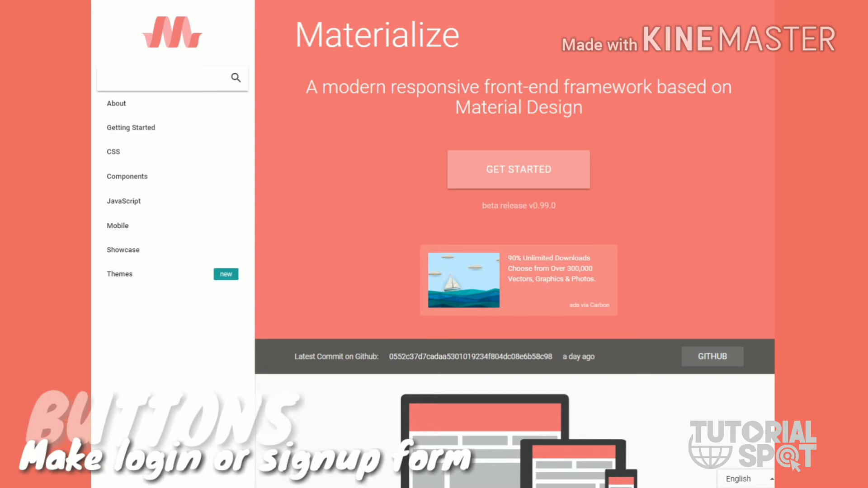
{"action": "mouse_move", "coordinate": [518, 170]}
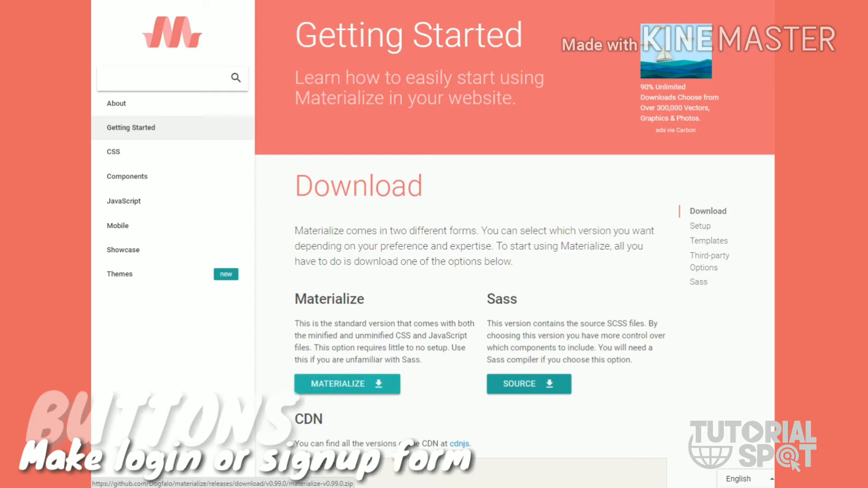
- Scroll the Getting Started page to the HTML Setup example and select the Materialize/jQuery link code
{"action": "scroll", "scroll_direction": "down", "scroll_amount": 3}
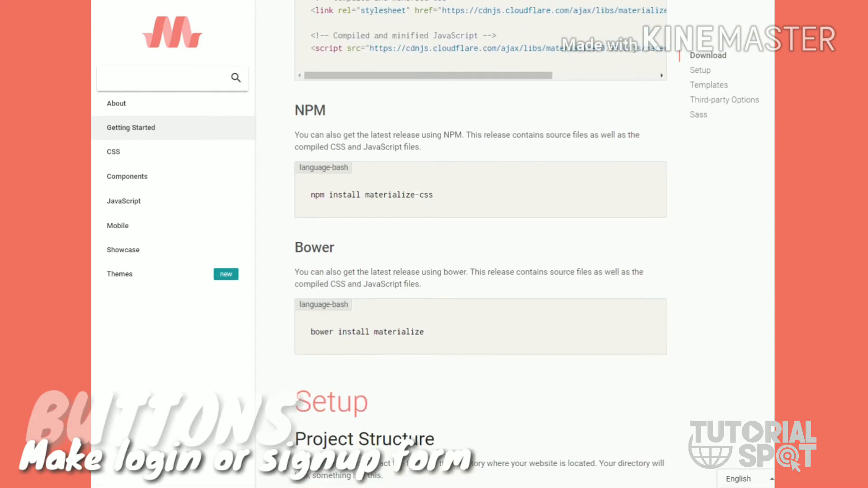
{"action": "scroll", "scroll_direction": "down", "scroll_amount": 3}
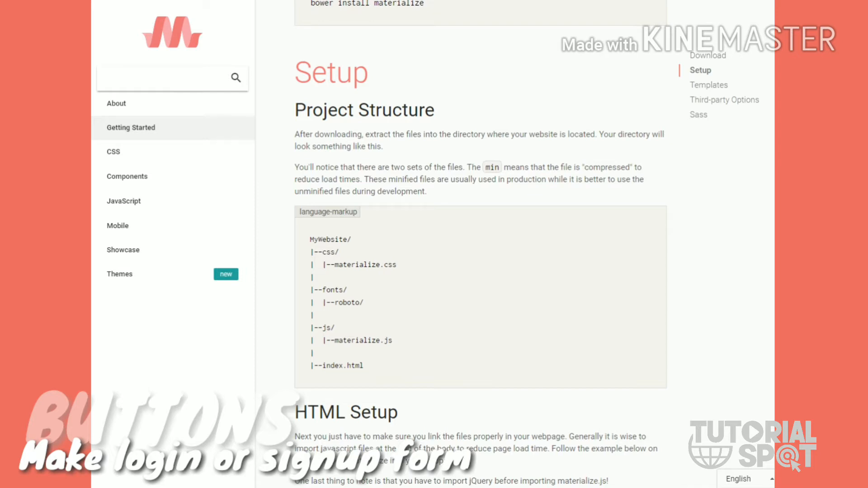
{"action": "scroll", "scroll_direction": "down", "scroll_amount": 3}
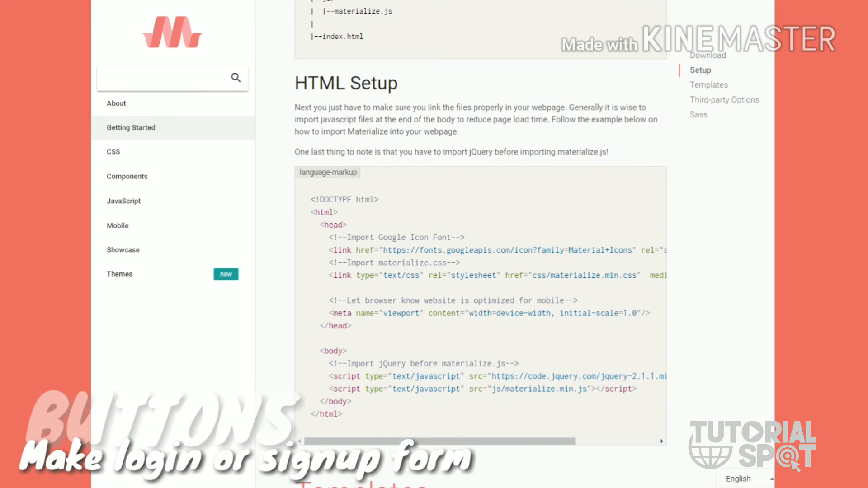
{"action": "left_click_drag", "start_coordinate": [329, 237], "coordinate": [352, 325]}
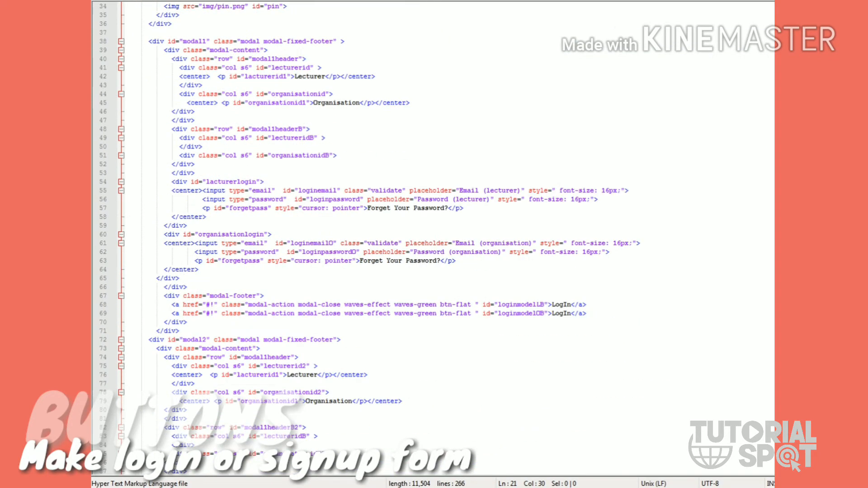
- Scroll index.html to the header div and select the loginButton id to trace its styling
{"action": "scroll", "scroll_direction": "down", "scroll_amount": 3}
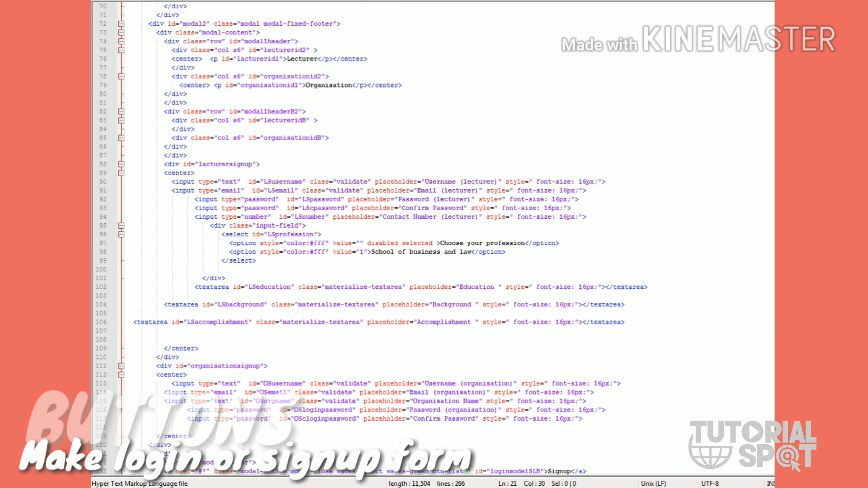
{"action": "scroll", "scroll_direction": "down", "scroll_amount": 3}
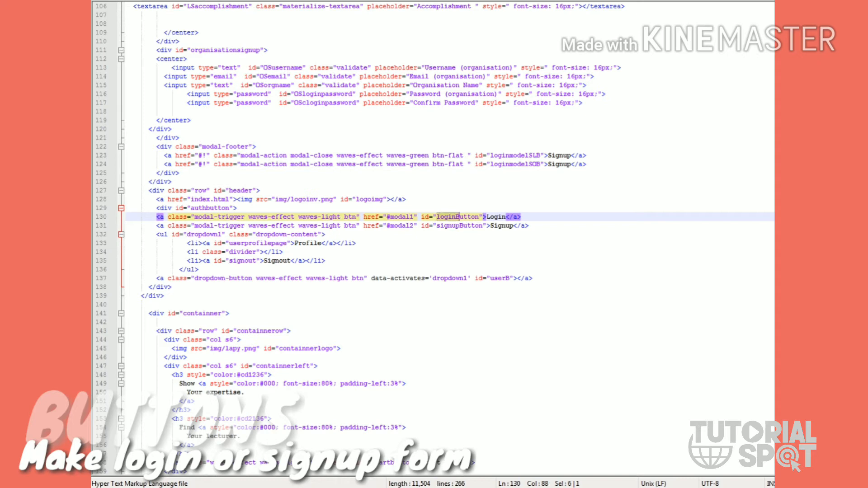
{"action": "double_click", "coordinate": [457, 216]}
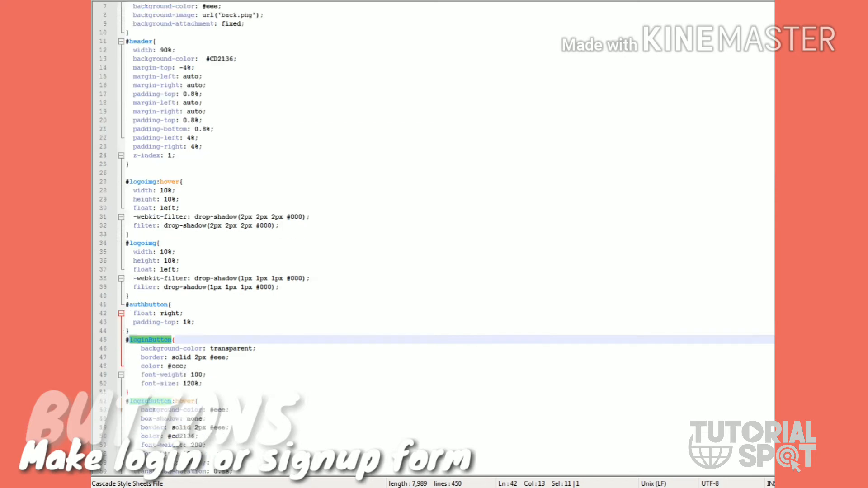
{"action": "scroll", "scroll_direction": "down", "scroll_amount": 3}
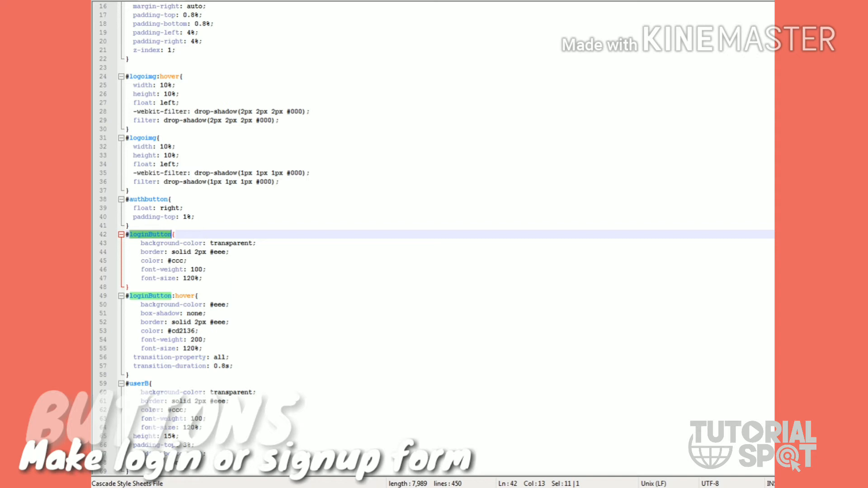
{"action": "scroll", "scroll_direction": "down", "scroll_amount": 3}
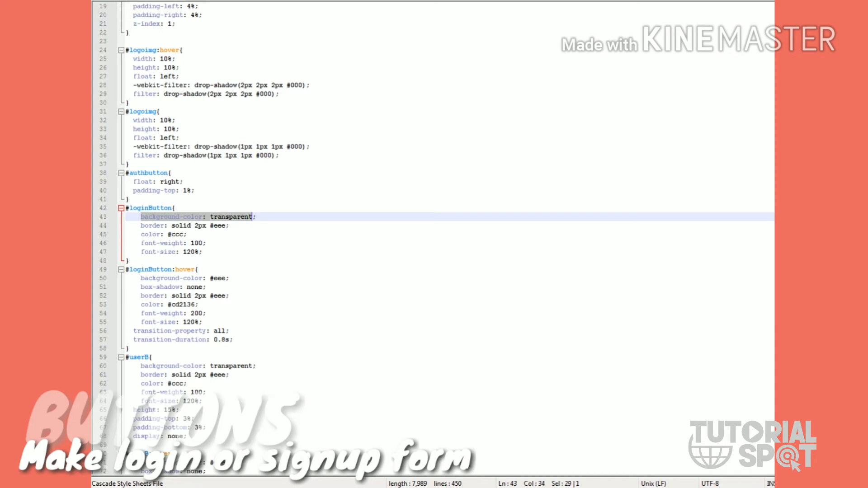
{"action": "left_click", "coordinate": [185, 225]}
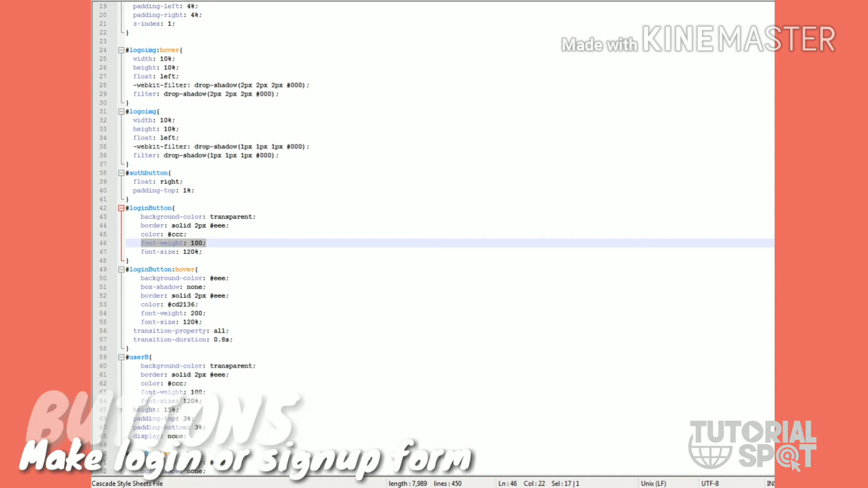
{"action": "left_click", "coordinate": [172, 251]}
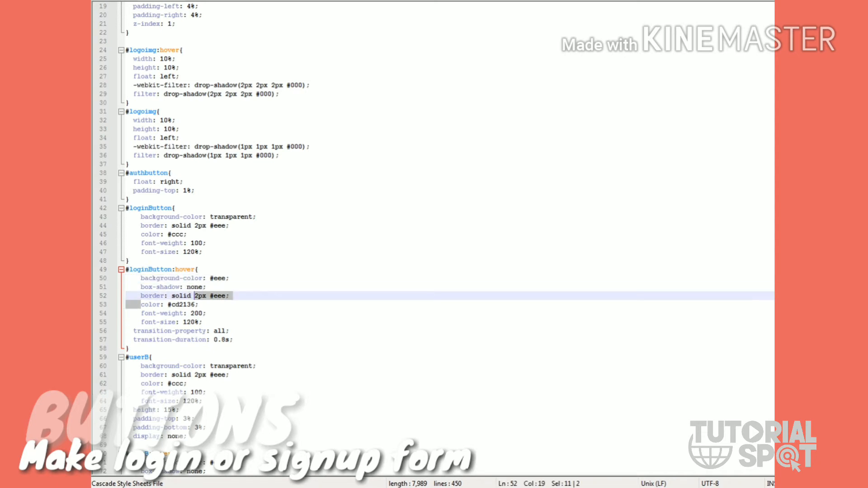
- Go to Materialize's Getting Started page and bring the HTML Setup section into view
{"action": "left_click", "coordinate": [154, 225]}
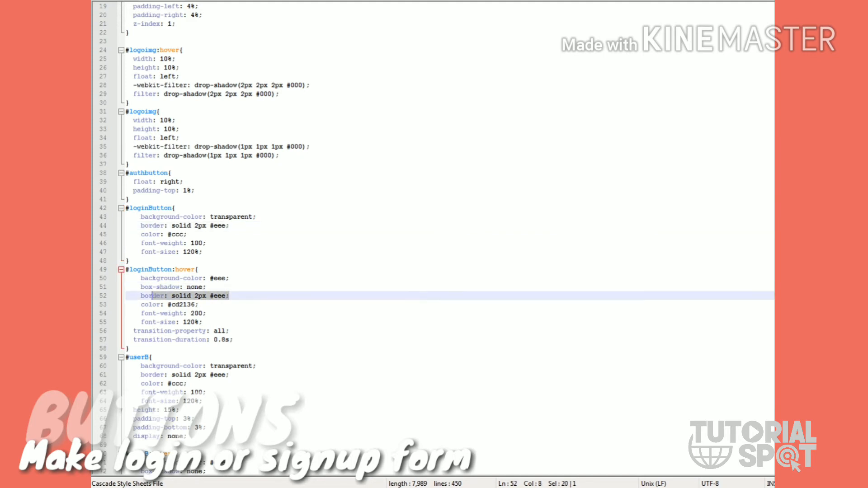
{"action": "left_click", "coordinate": [166, 304]}
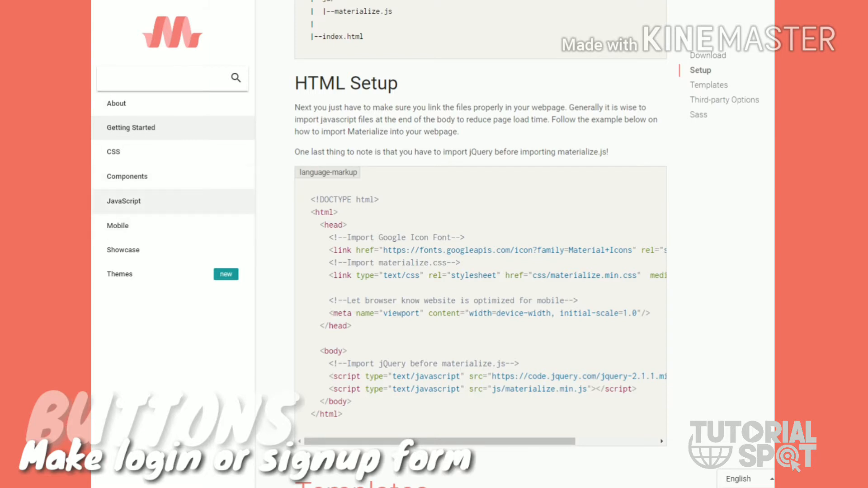
- Show the JavaScript Modals page in the Materialize documentation
{"action": "left_click", "coordinate": [124, 201]}
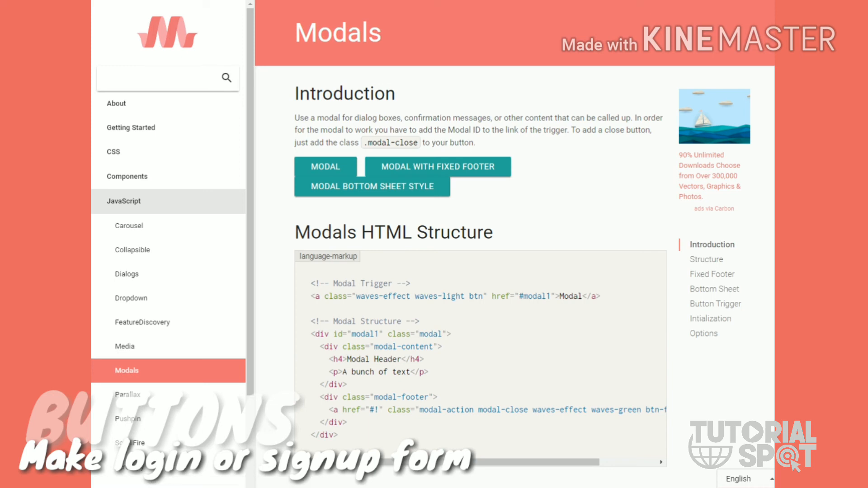
- Review the Modals HTML Structure and fixed-footer examples, selecting the modal-trigger markup
{"action": "scroll", "scroll_direction": "down", "scroll_amount": 3}
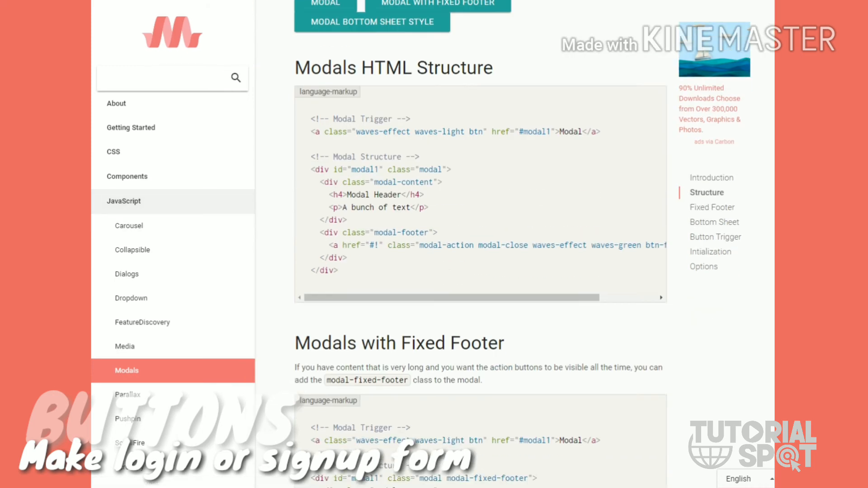
{"action": "scroll", "scroll_direction": "up", "scroll_amount": 3}
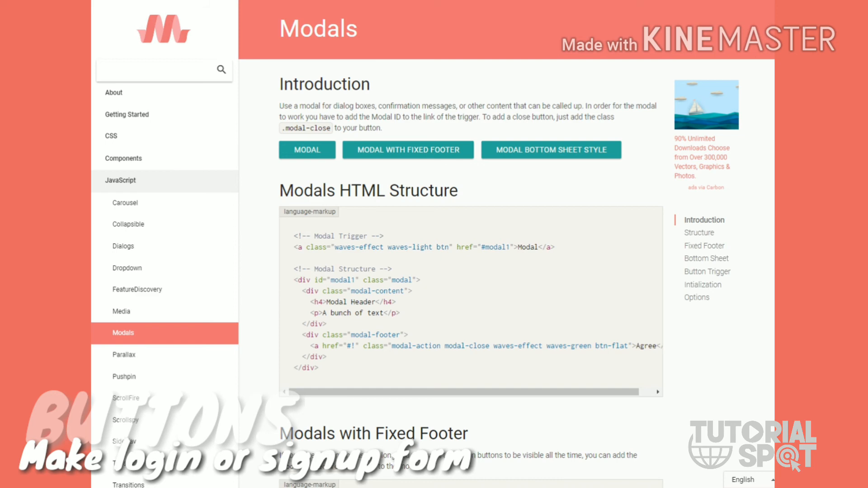
{"action": "scroll", "scroll_direction": "down", "scroll_amount": 3}
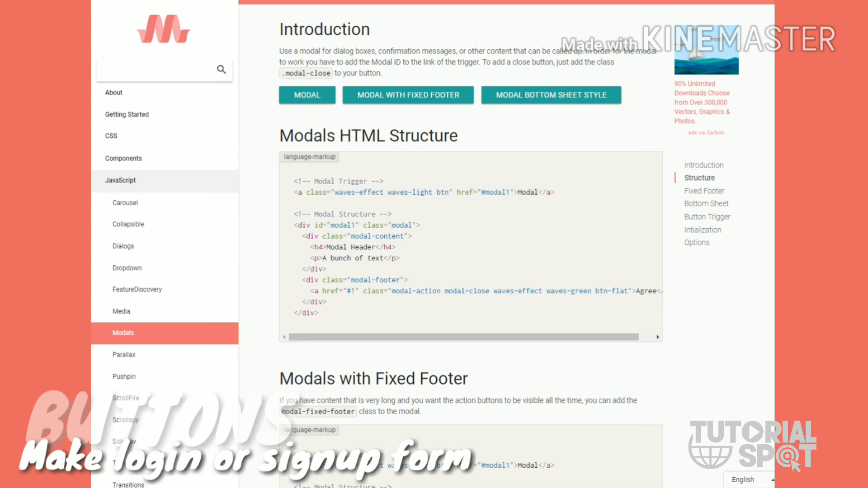
{"action": "scroll", "scroll_direction": "down", "scroll_amount": 3}
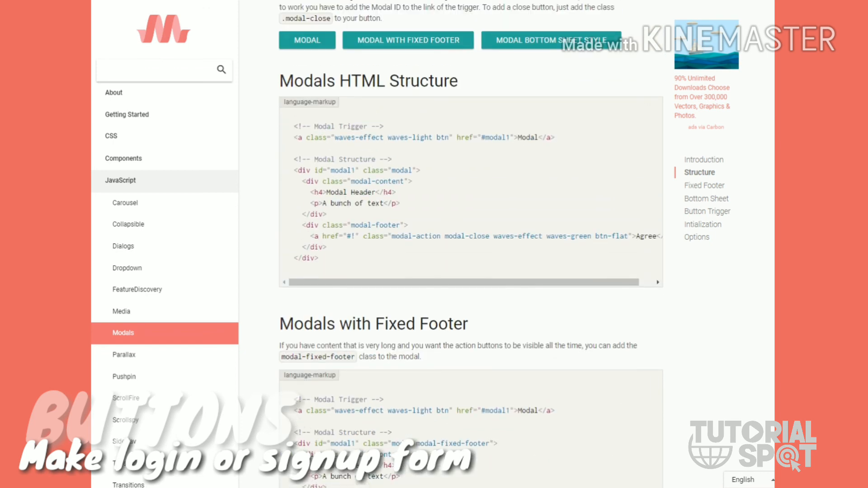
{"action": "left_click_drag", "start_coordinate": [311, 191], "coordinate": [398, 204]}
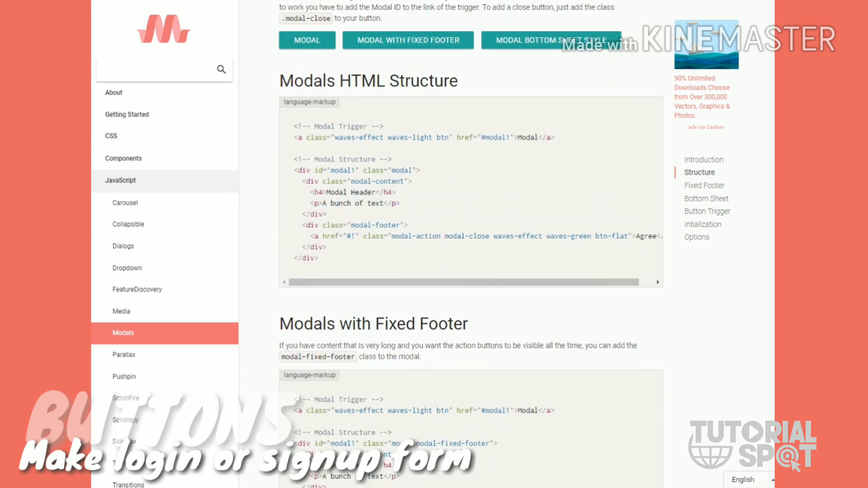
{"action": "left_click_drag", "start_coordinate": [315, 193], "coordinate": [398, 203]}
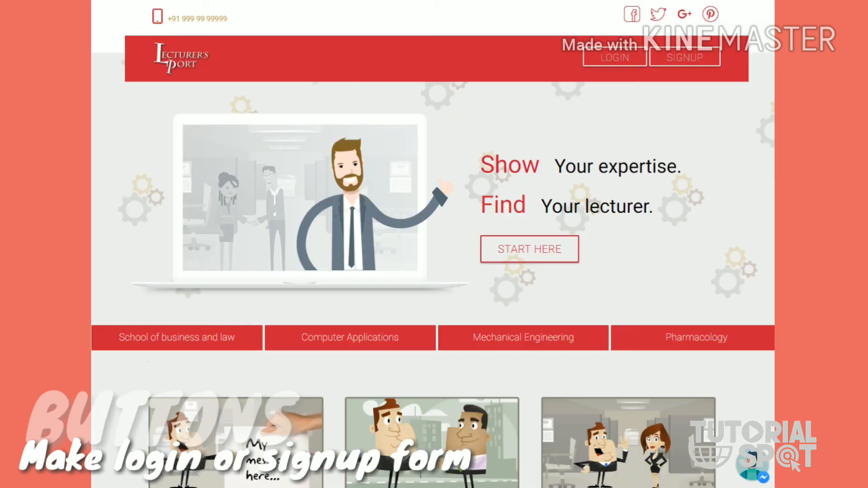
- Reopen the Lecturer's Port login modal and switch it to the Lecturer email and password form
{"action": "left_click", "coordinate": [613, 57]}
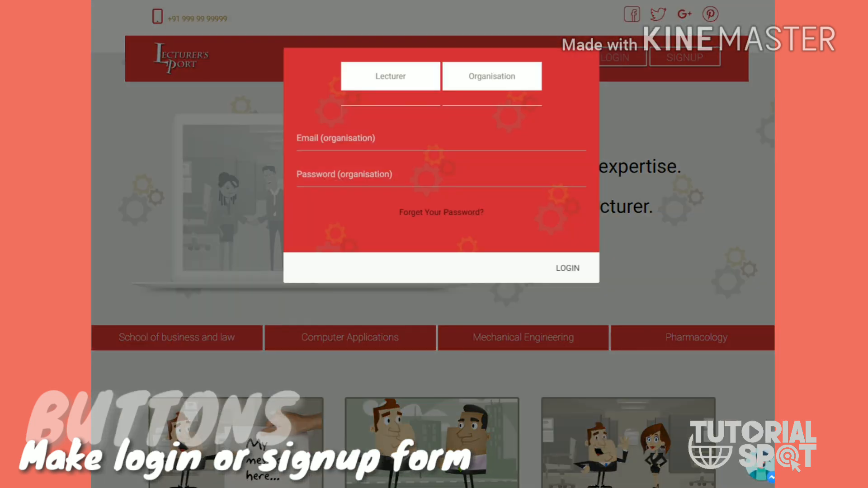
{"action": "left_click", "coordinate": [684, 57]}
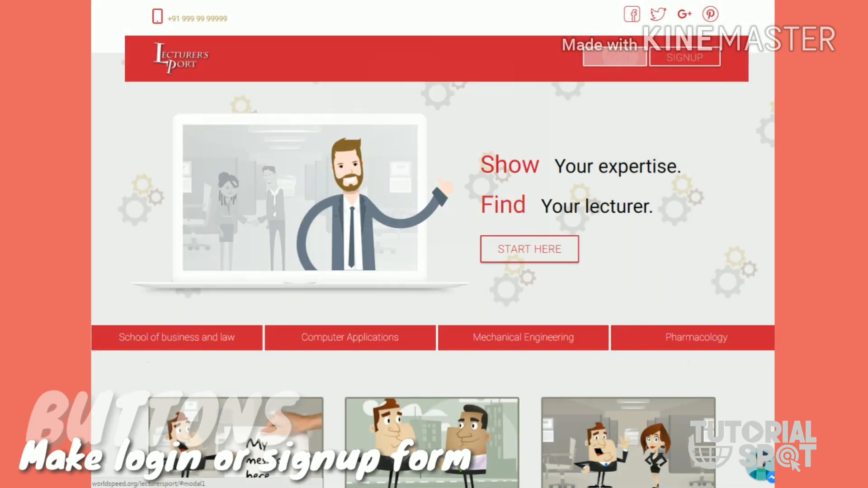
{"action": "left_click", "coordinate": [613, 57]}
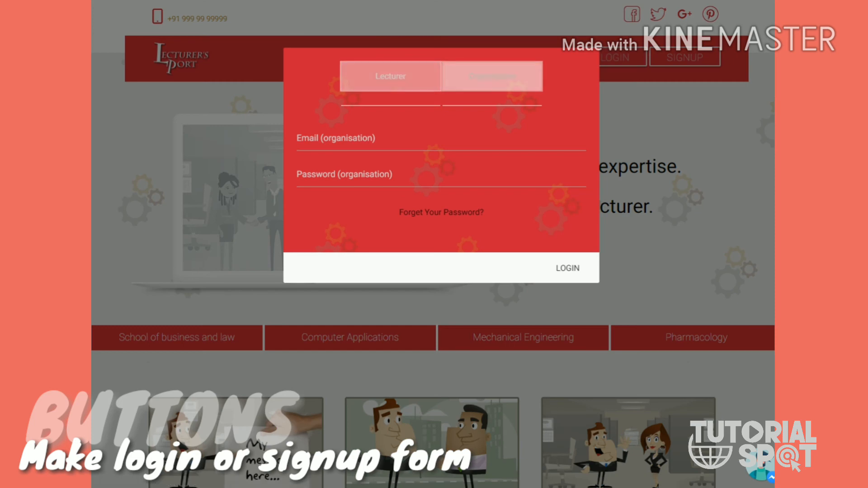
{"action": "left_click", "coordinate": [390, 76]}
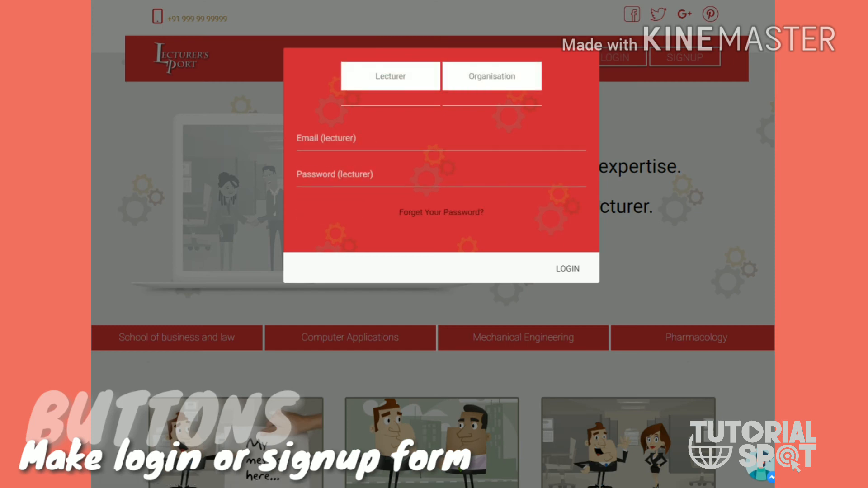